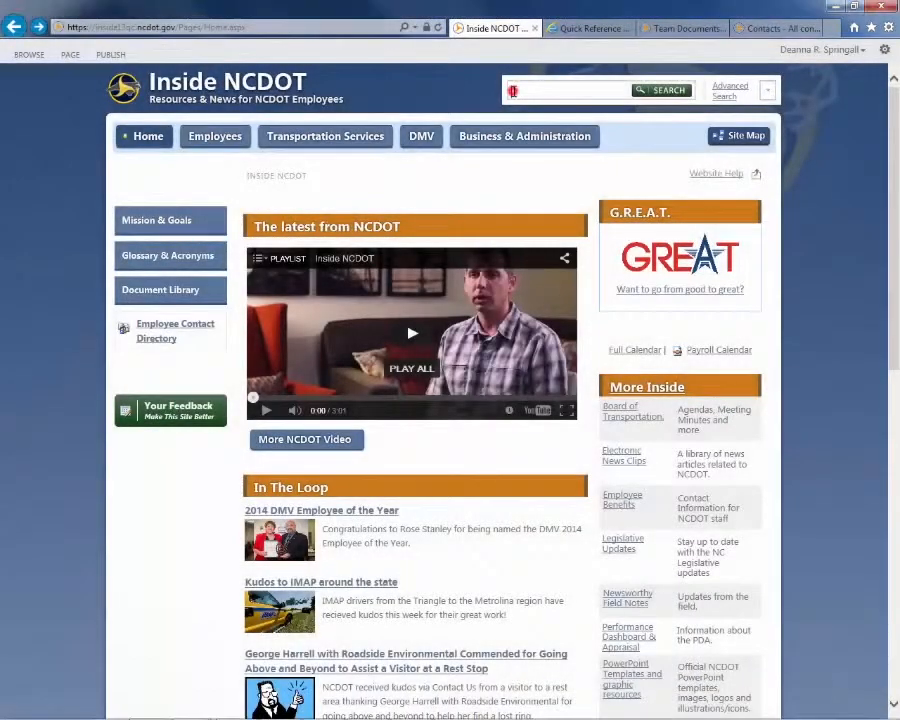
# Search the Inside NCDOT site for 'set alert' from the top-right search box
pyautogui.write('jet alert')
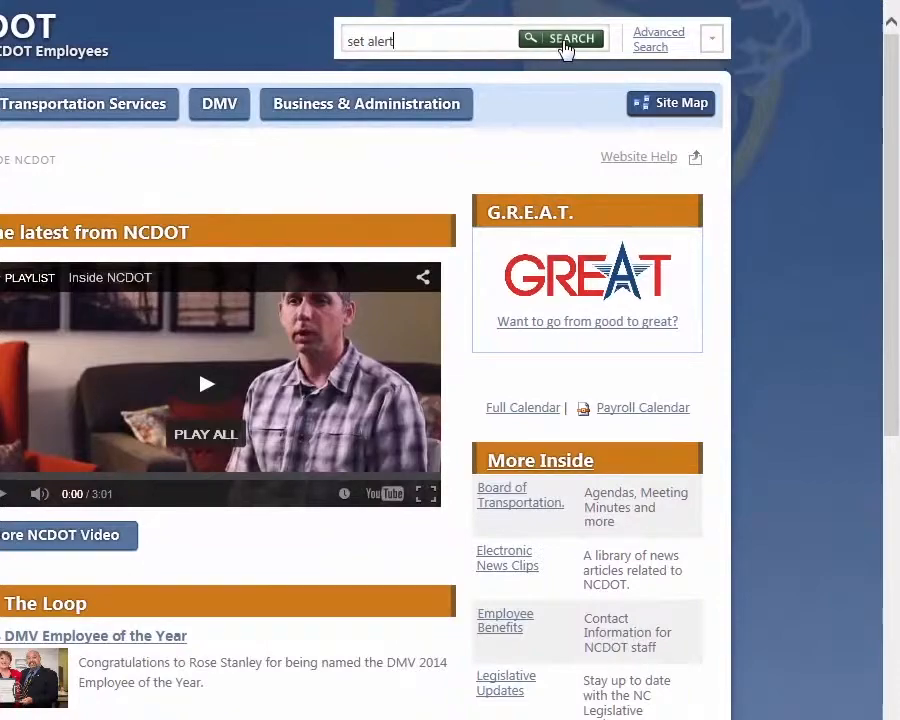
pyautogui.click(562, 38)
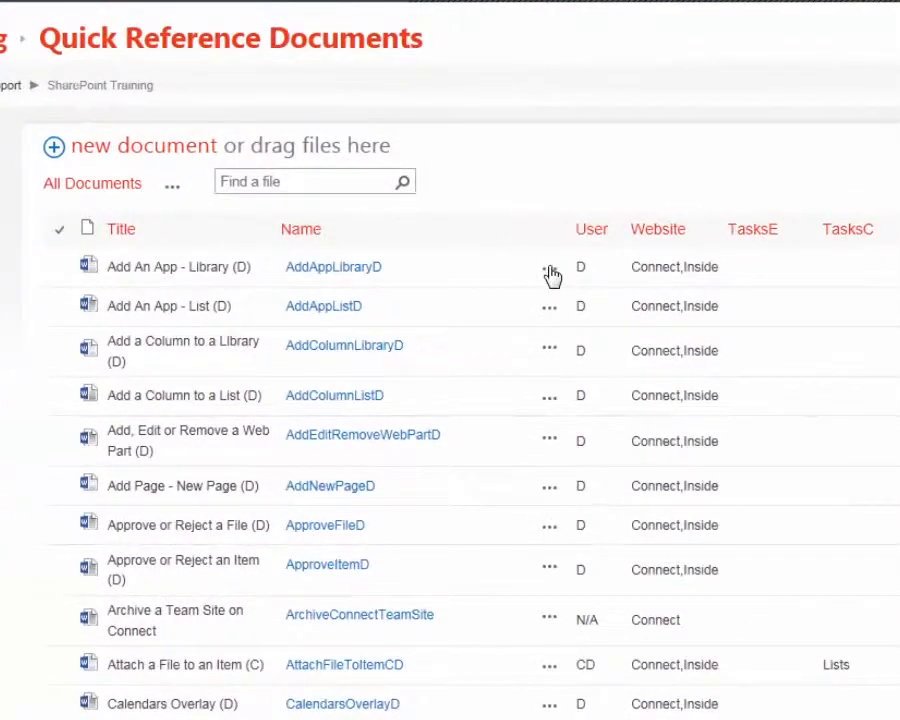
# Show the callout for AddAppLibraryD.docx and expand its further-actions menu
pyautogui.click(548, 272)
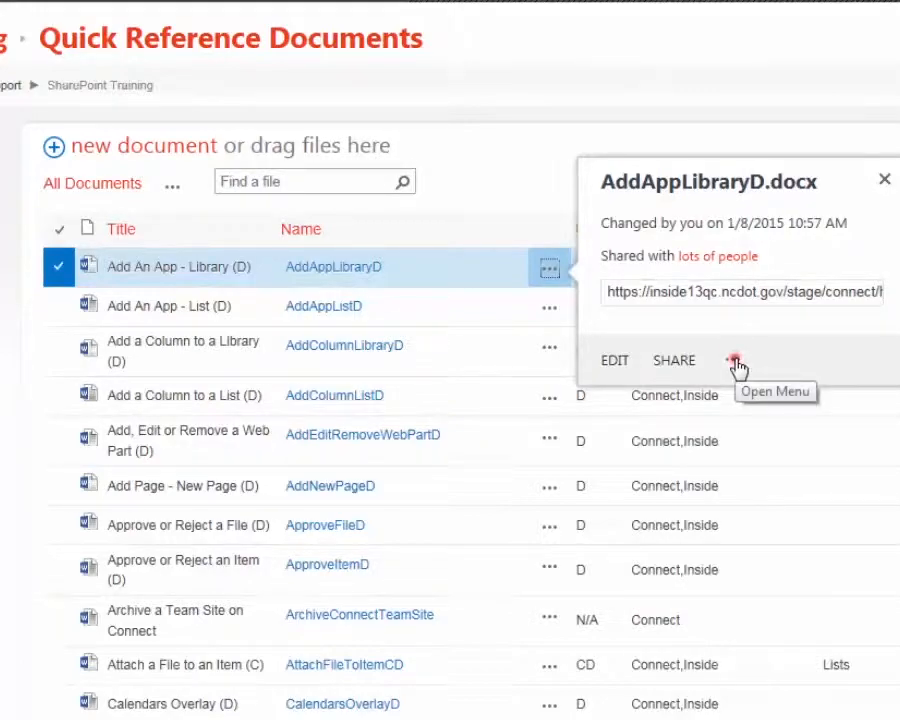
pyautogui.click(736, 360)
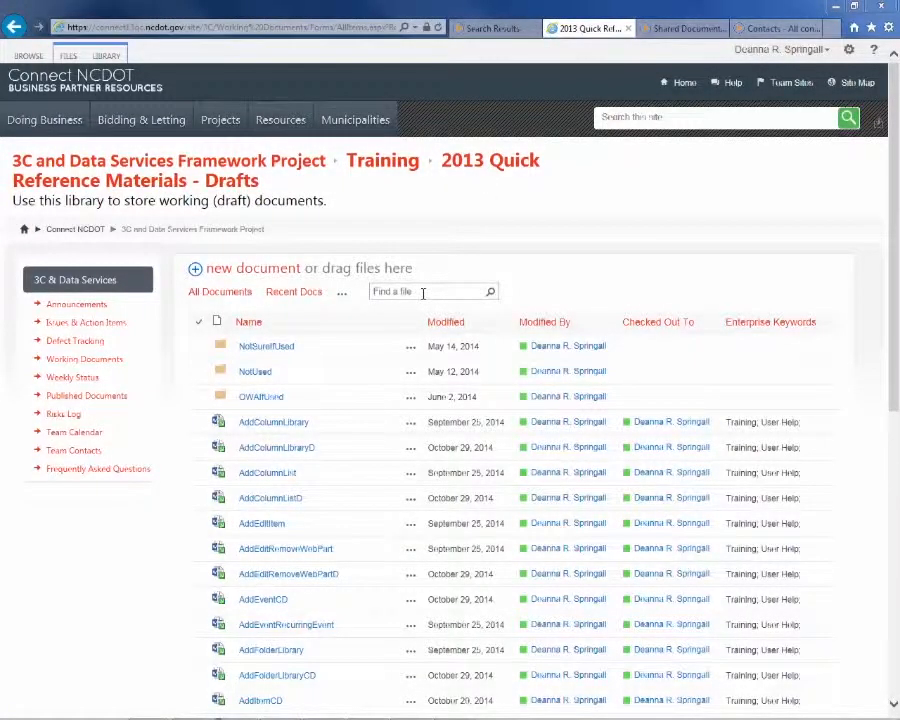
# Filter the drafts library to 'set alert', leaving CreateAlertLibrary and CreateAlertList
pyautogui.click(424, 292)
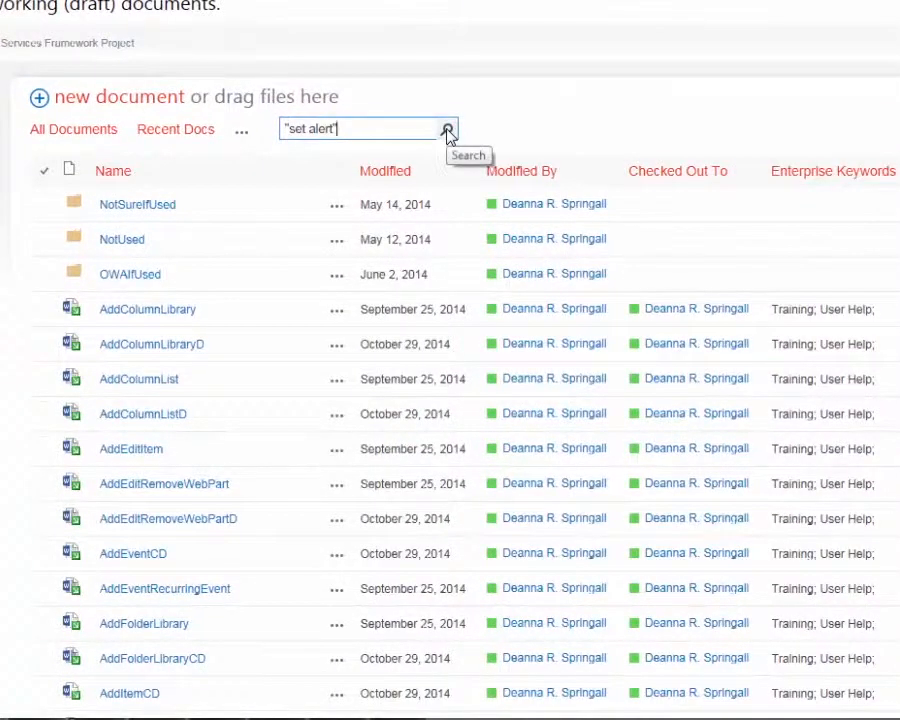
pyautogui.click(448, 128)
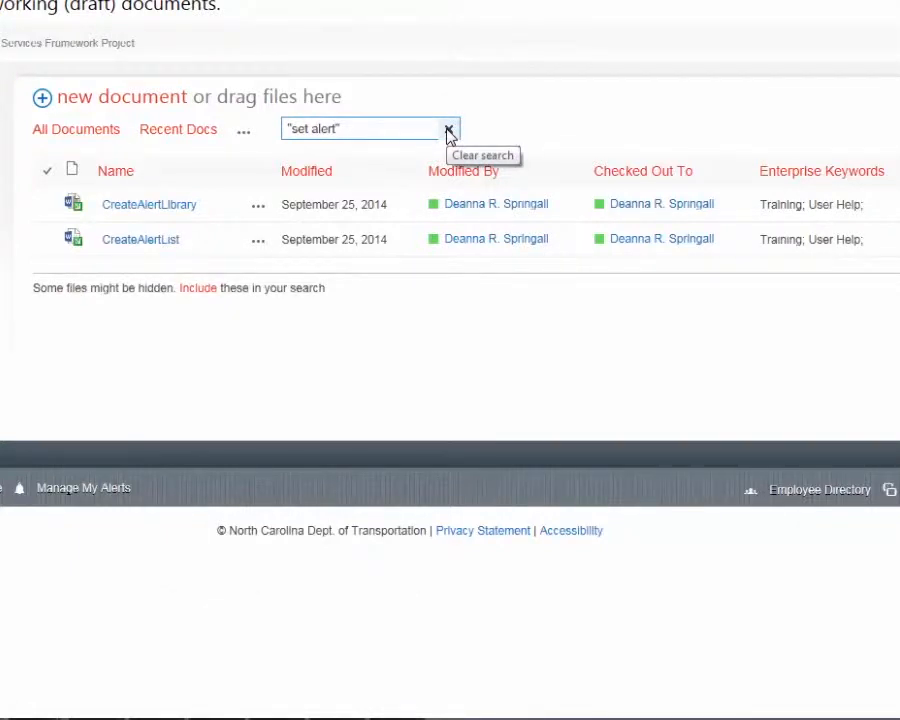
pyautogui.moveTo(450, 136)
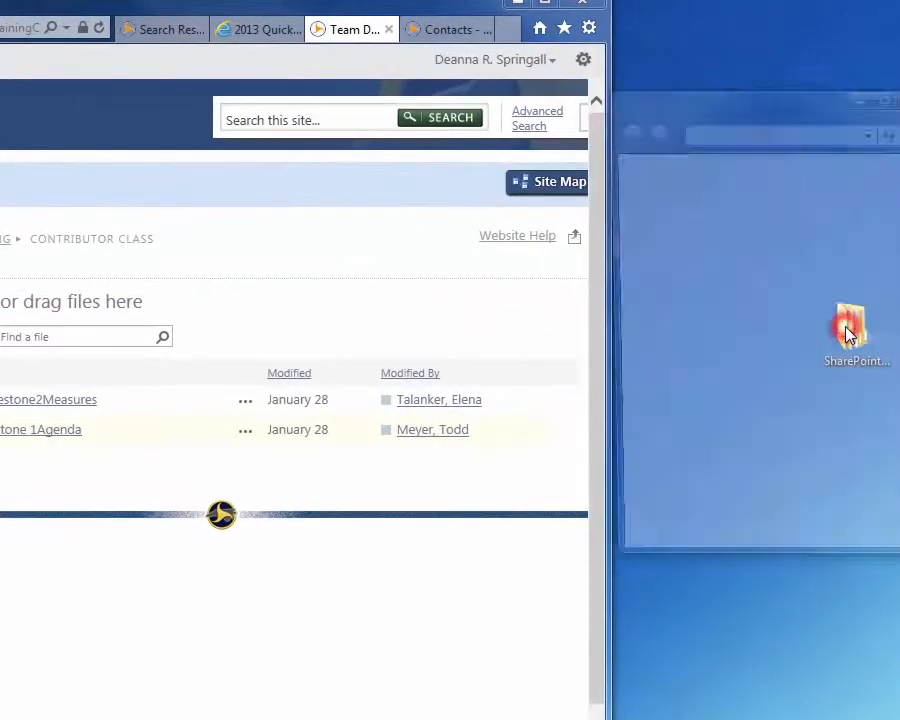
# Browse the SharePoint Files folder and select Milestone2Agenda and Milestone2Goals
pyautogui.doubleClick(852, 324)
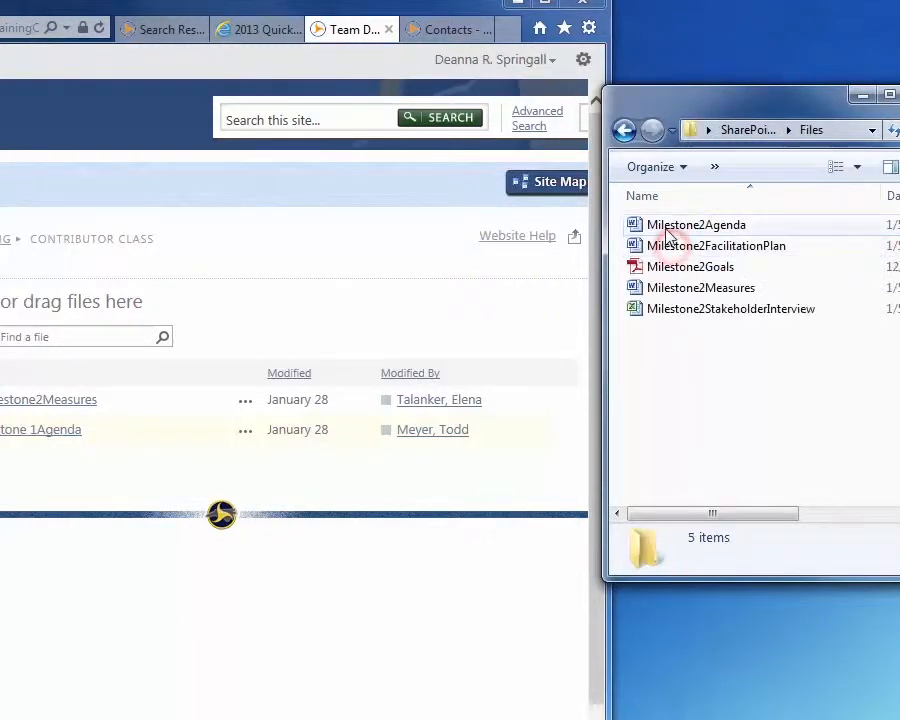
pyautogui.click(696, 224)
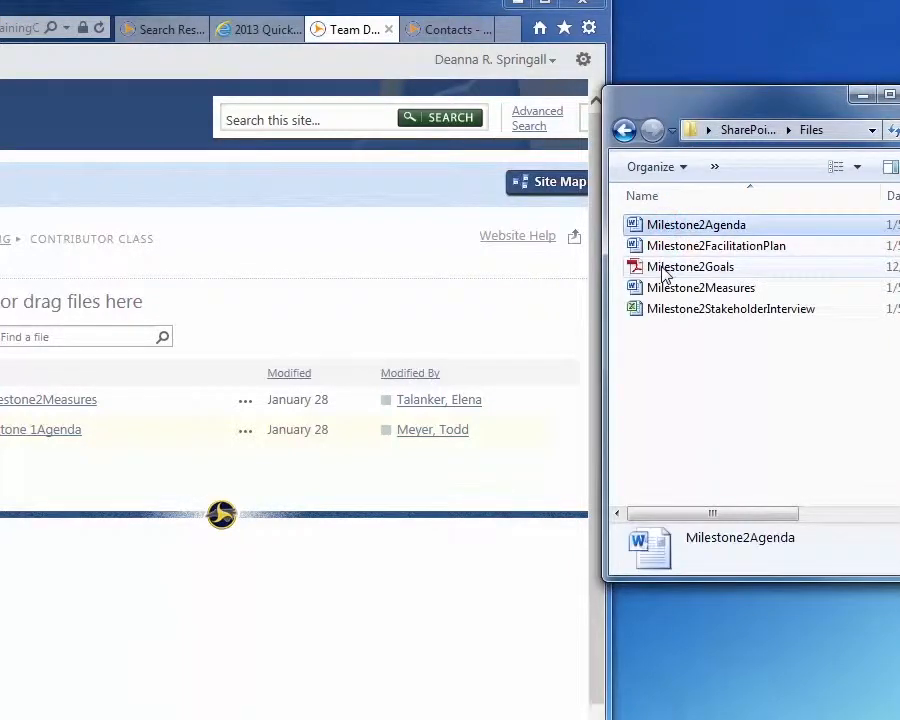
pyautogui.click(690, 268)
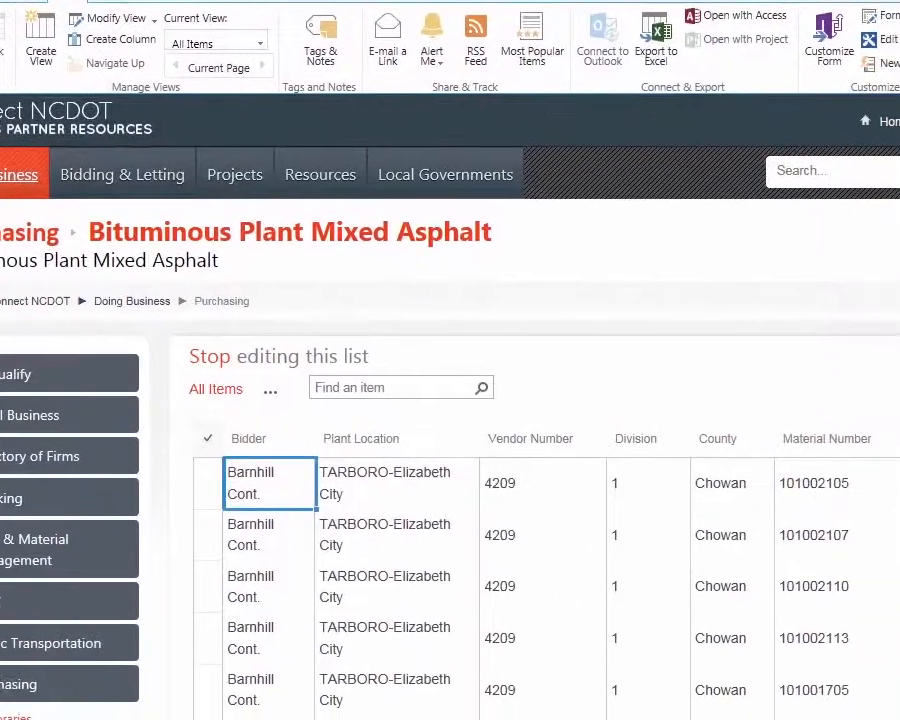
# Enter a $9 price in the empty Rose Bros. Gold Rock Cold Mix w/SPX cell
pyautogui.scroll(-3)
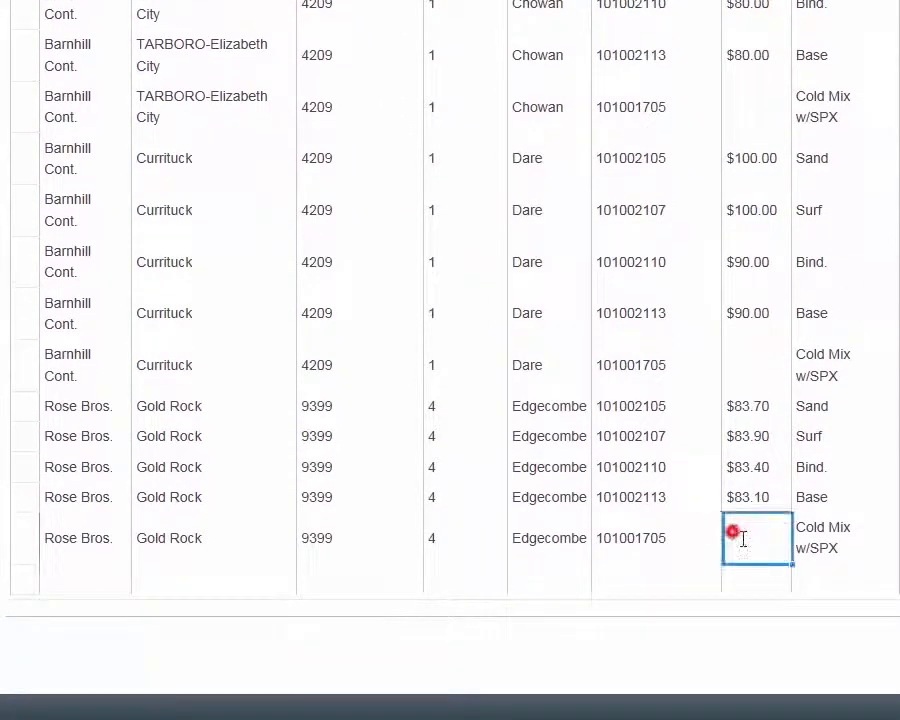
pyautogui.write('$9')
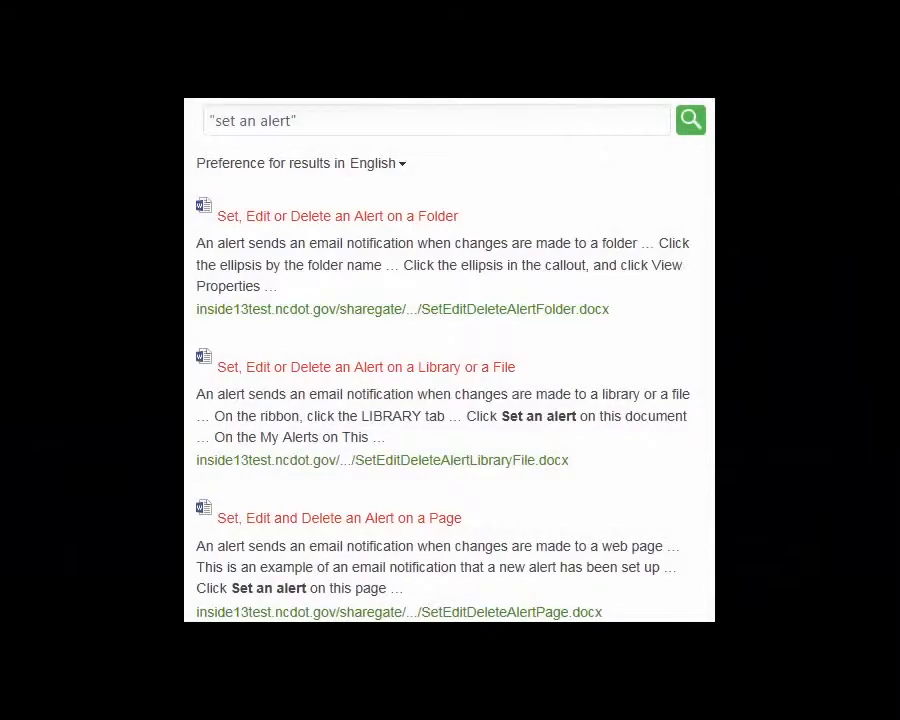
# Scroll the 'set an alert' results down to the Alert Me link
pyautogui.scroll(-3)
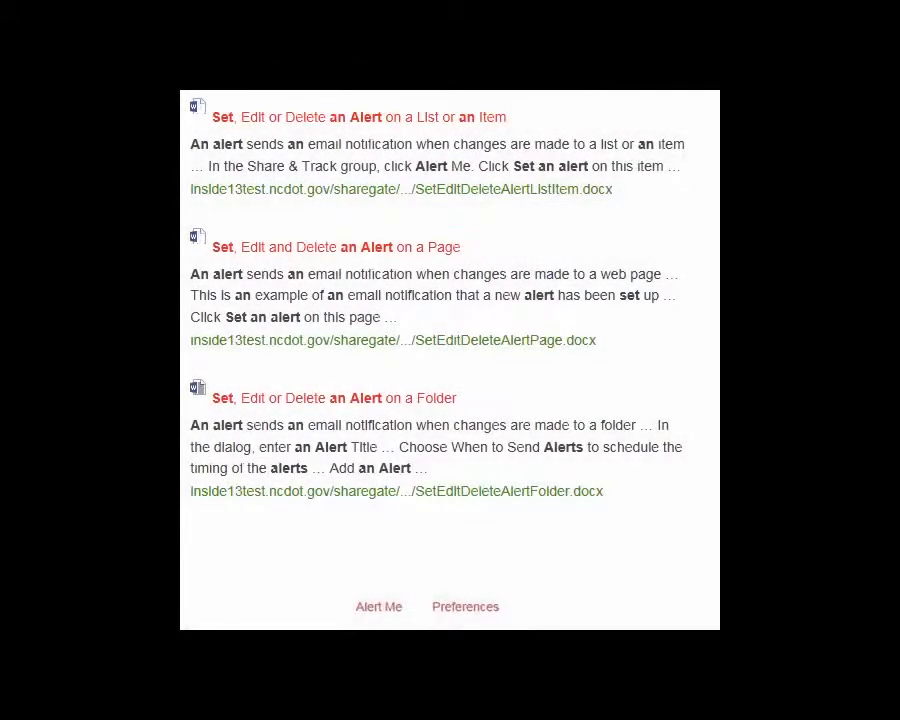